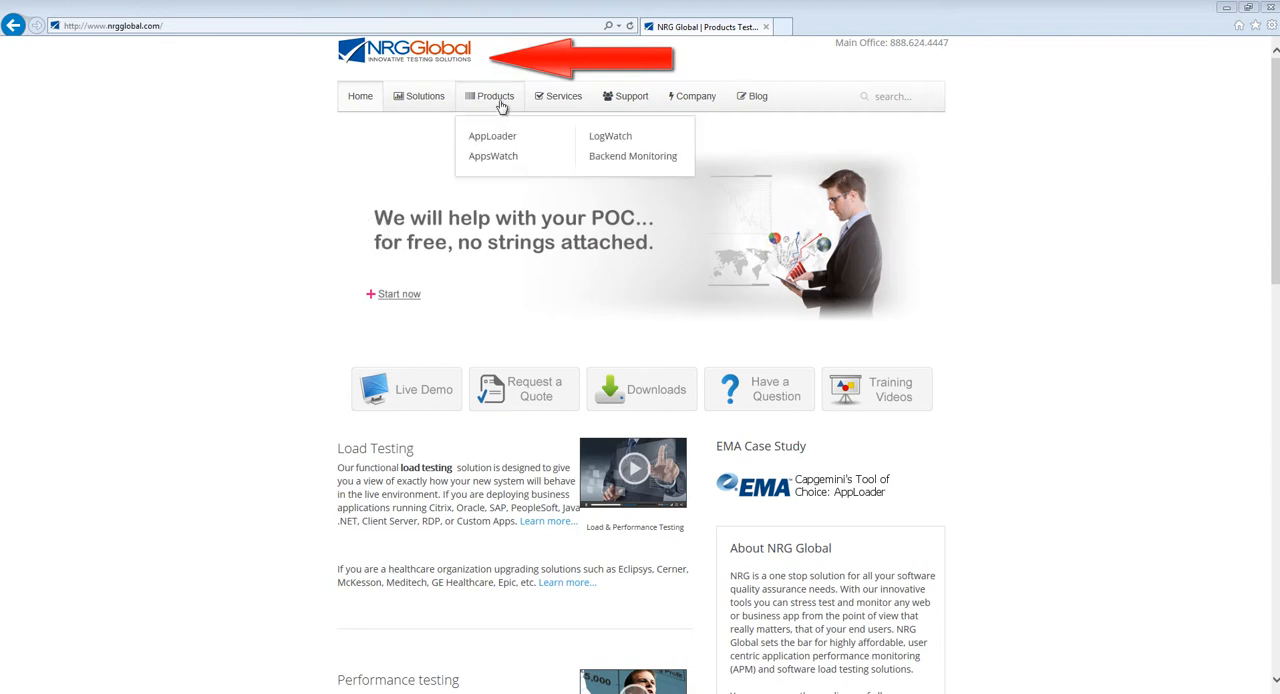
pyautogui.moveTo(516, 136)
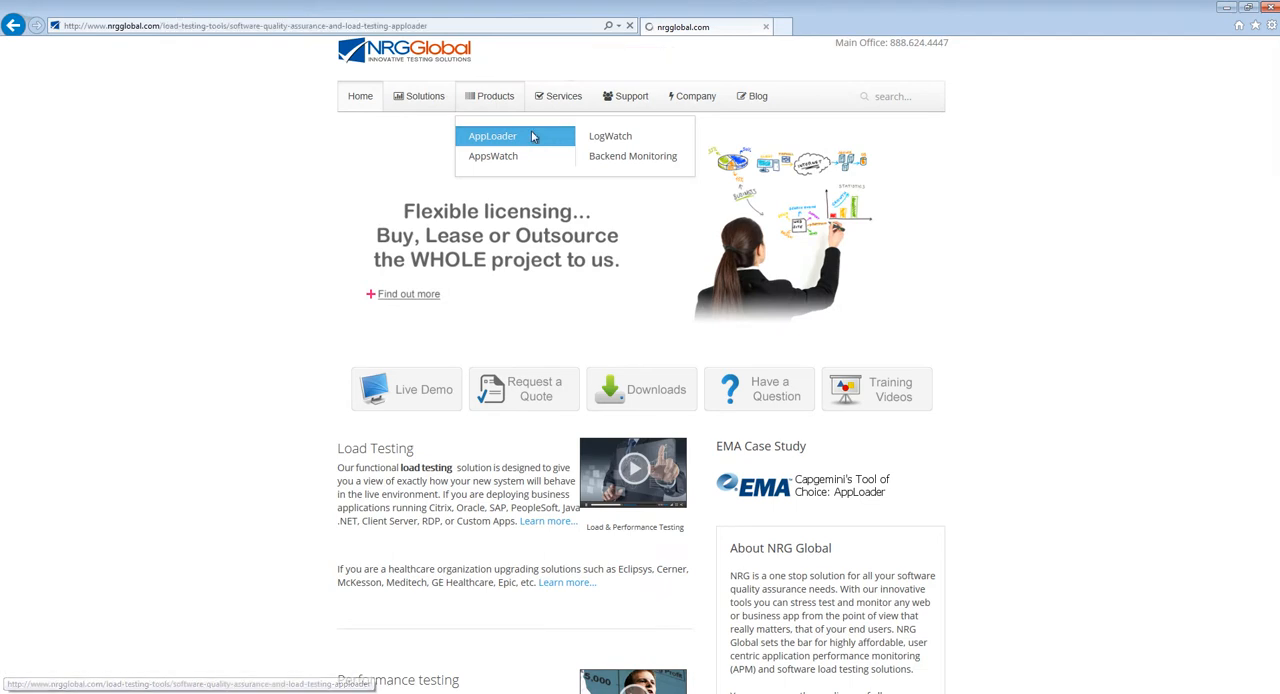
# Reach the AppLoader product page's download form and request the AppLoader Suite.
pyautogui.click(492, 136)
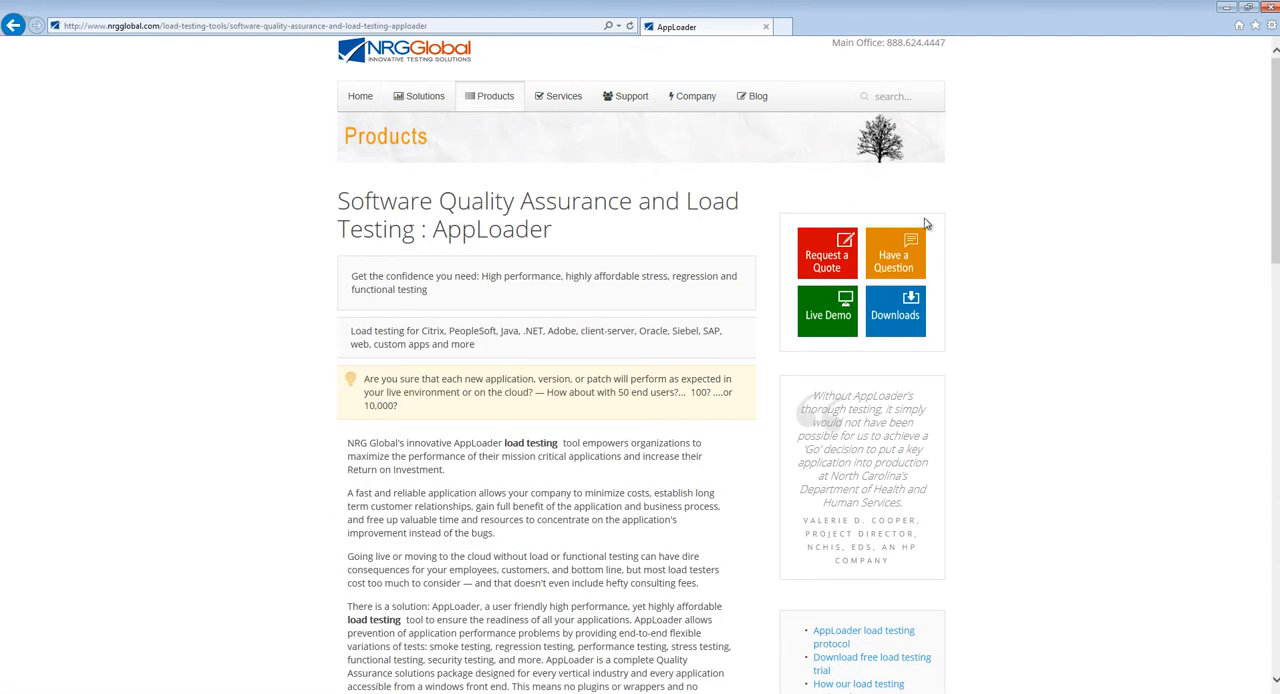
pyautogui.click(896, 310)
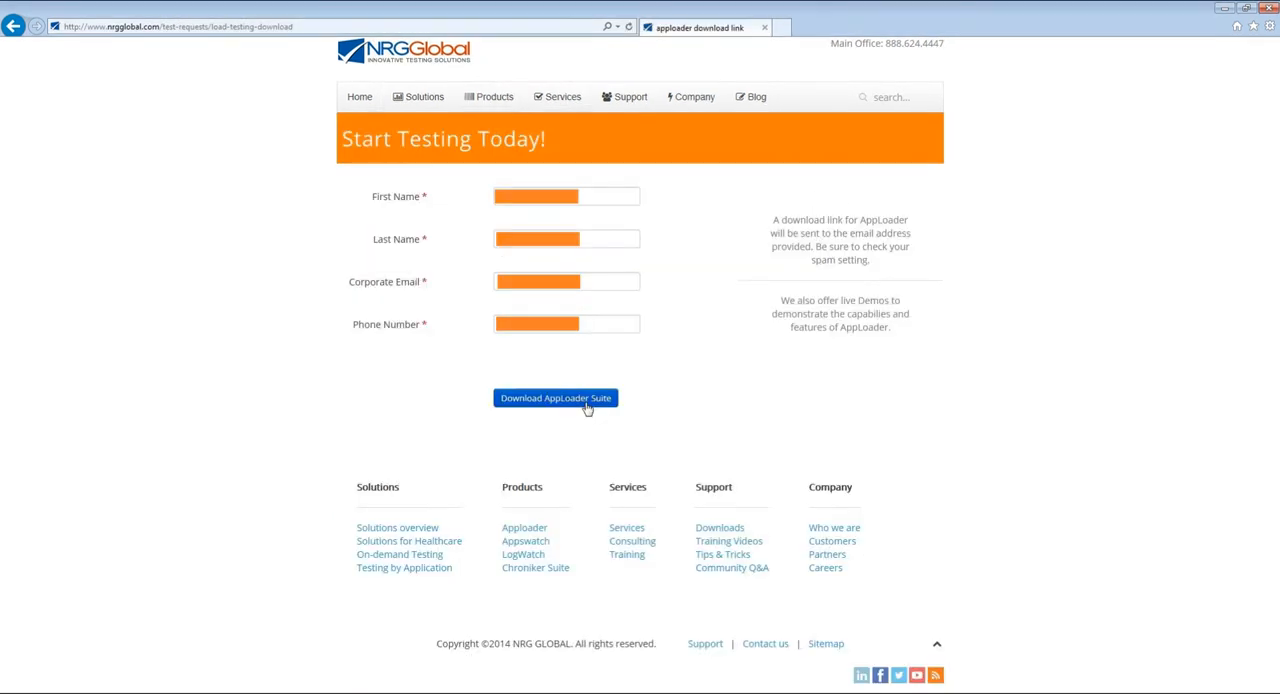
pyautogui.click(556, 398)
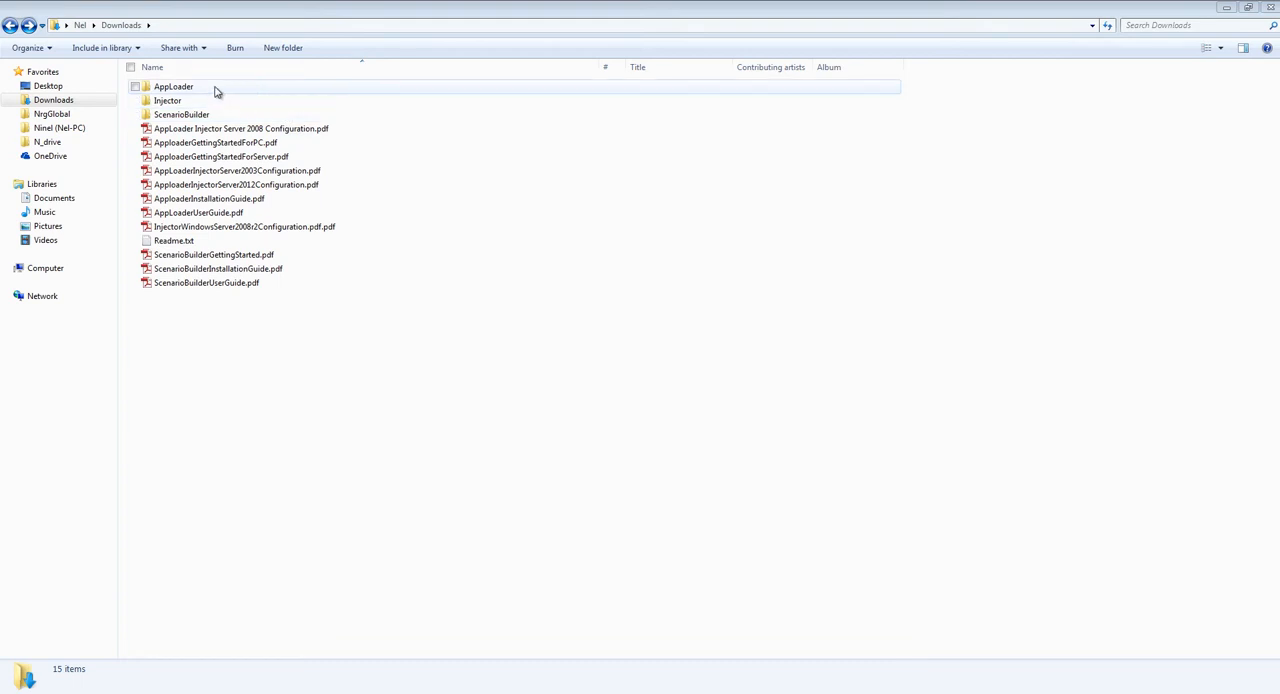
# Run ALSetup.exe from Downloads > AppLoader and approve the User Account Control prompt.
pyautogui.doubleClick(172, 86)
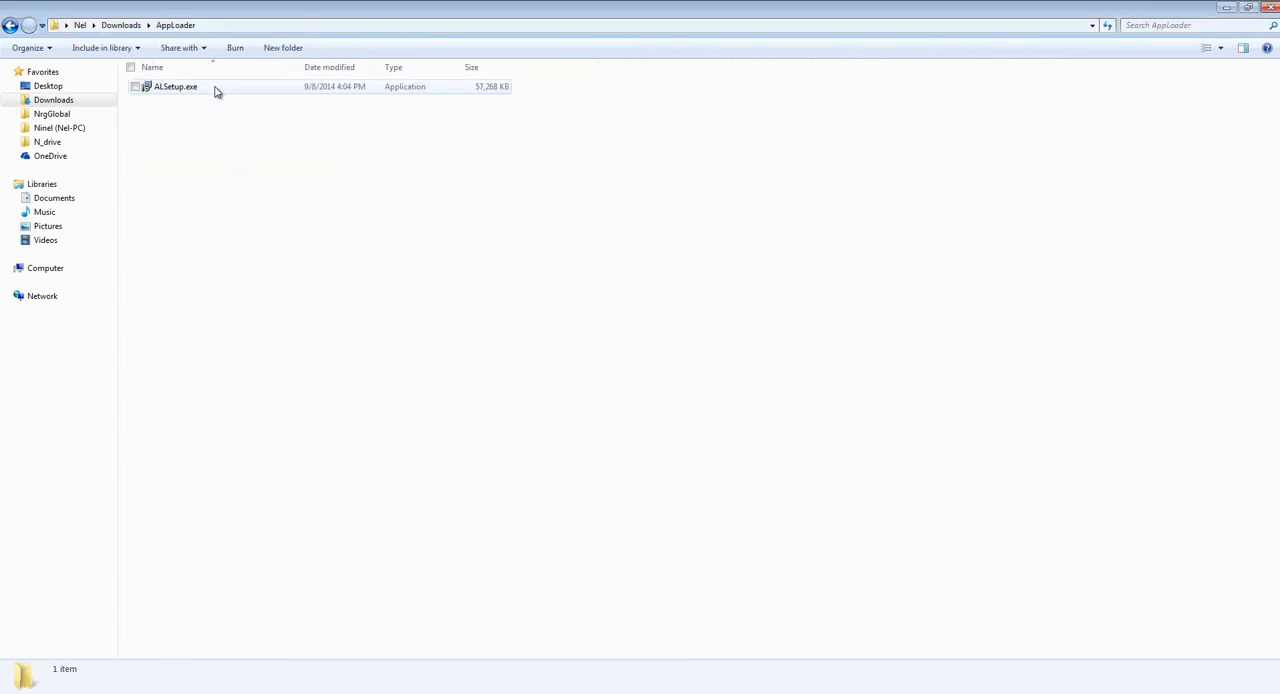
pyautogui.click(176, 86)
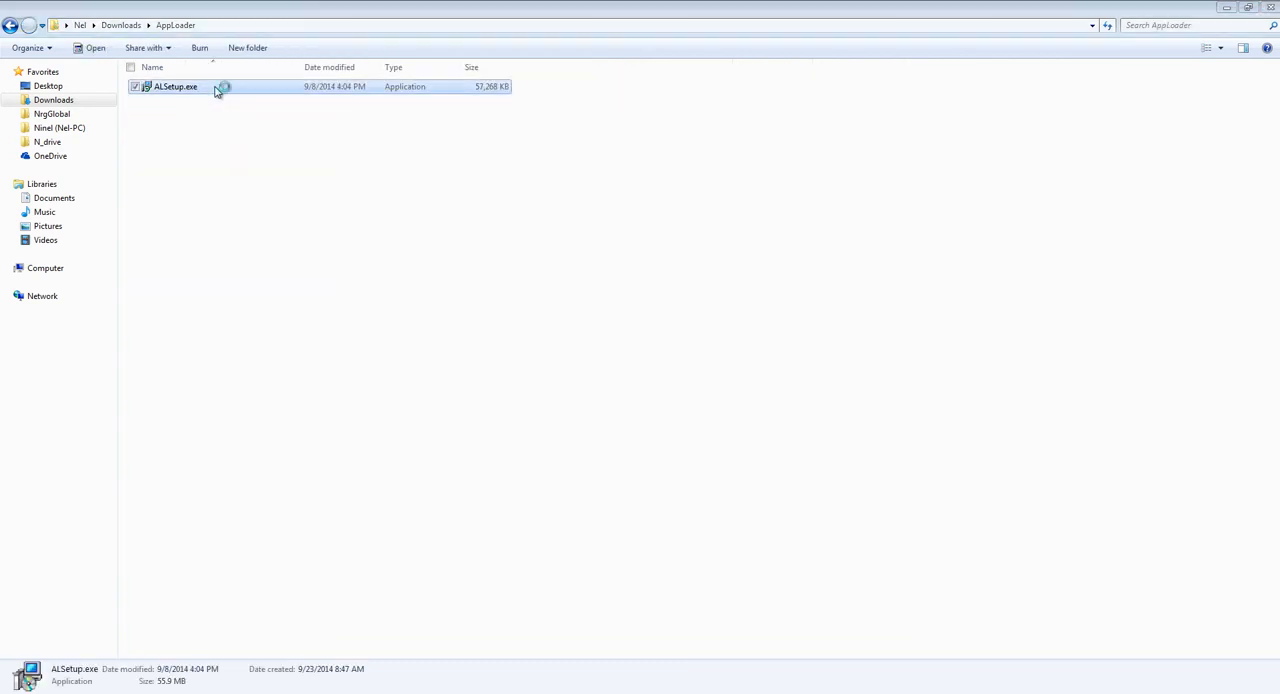
pyautogui.doubleClick(176, 86)
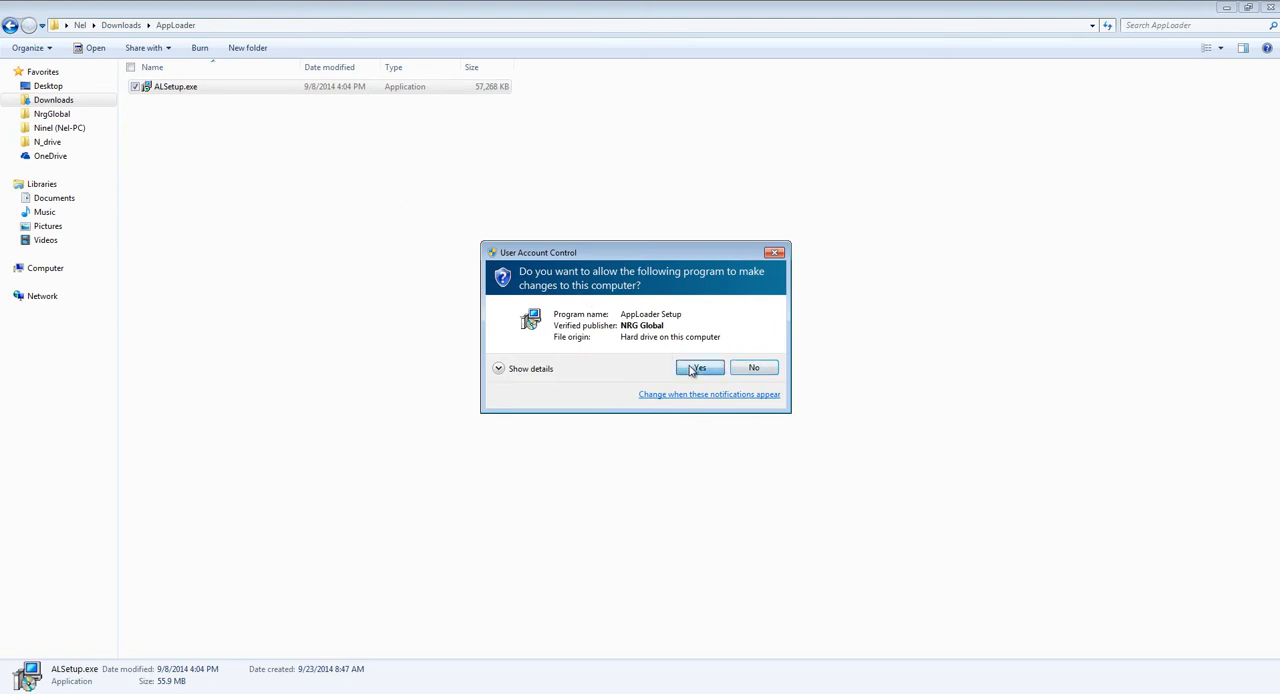
pyautogui.click(696, 366)
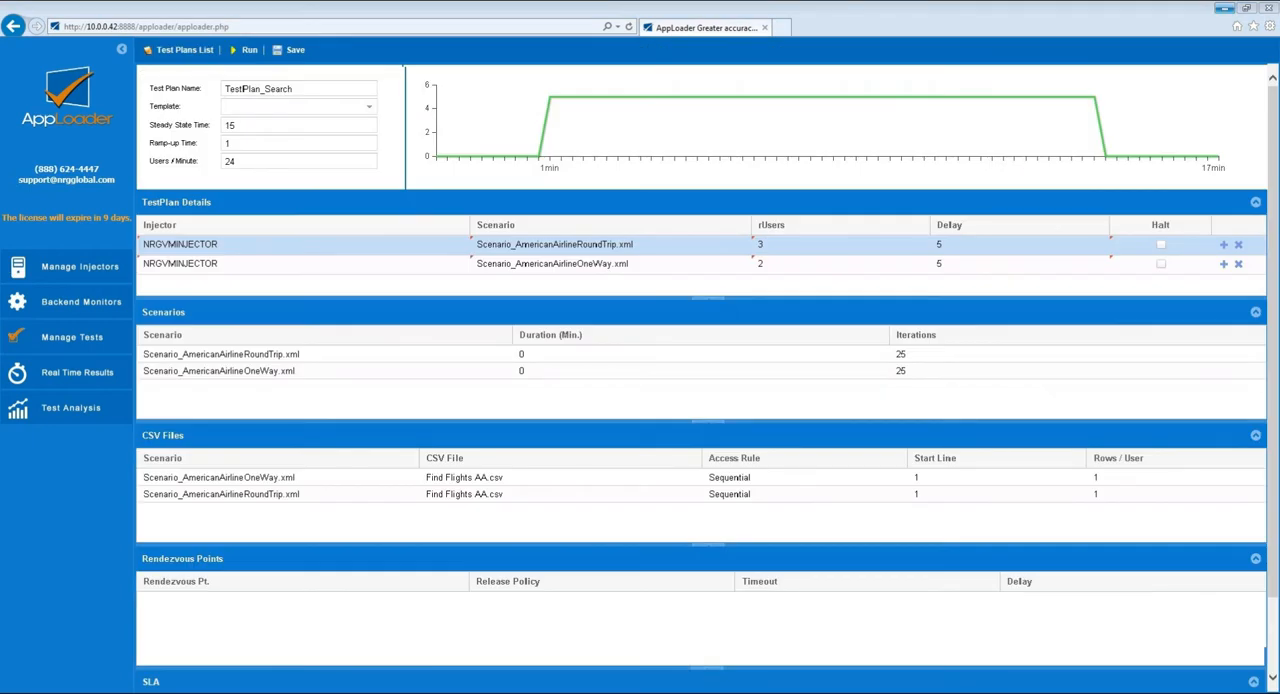
pyautogui.click(248, 48)
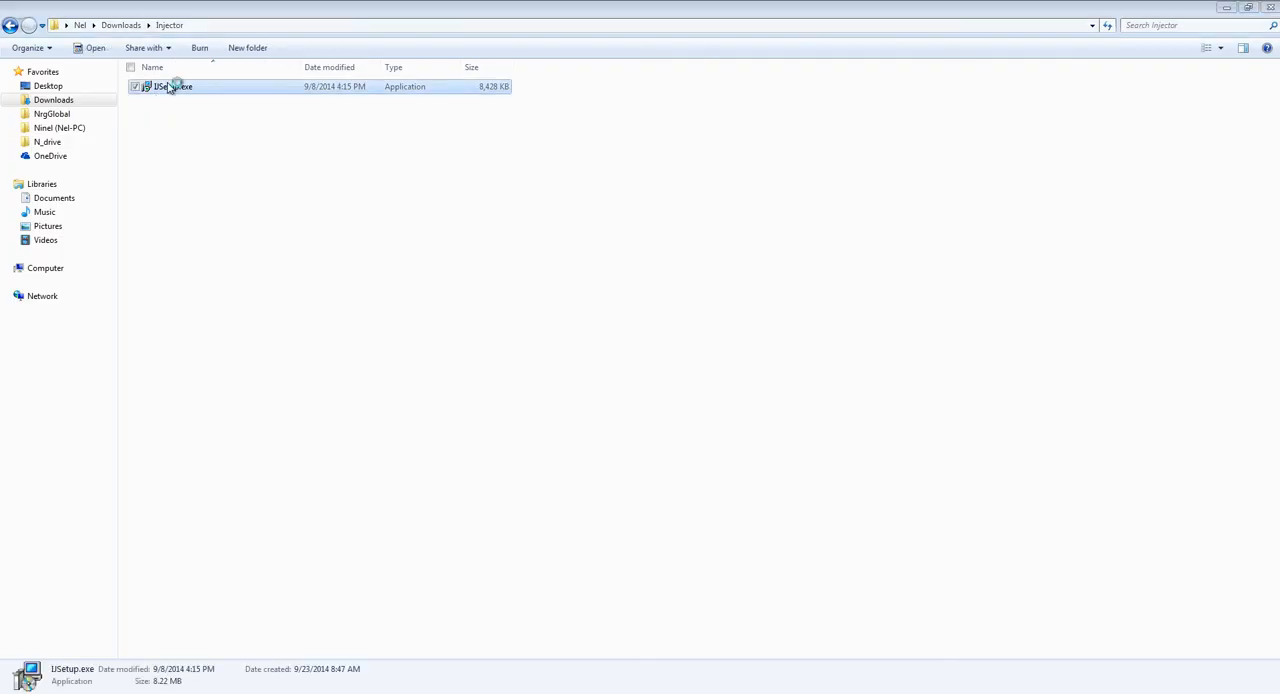
# Launch the Injector setup, then SBSetup.exe from the ScenarioBuilder folder.
pyautogui.doubleClick(170, 86)
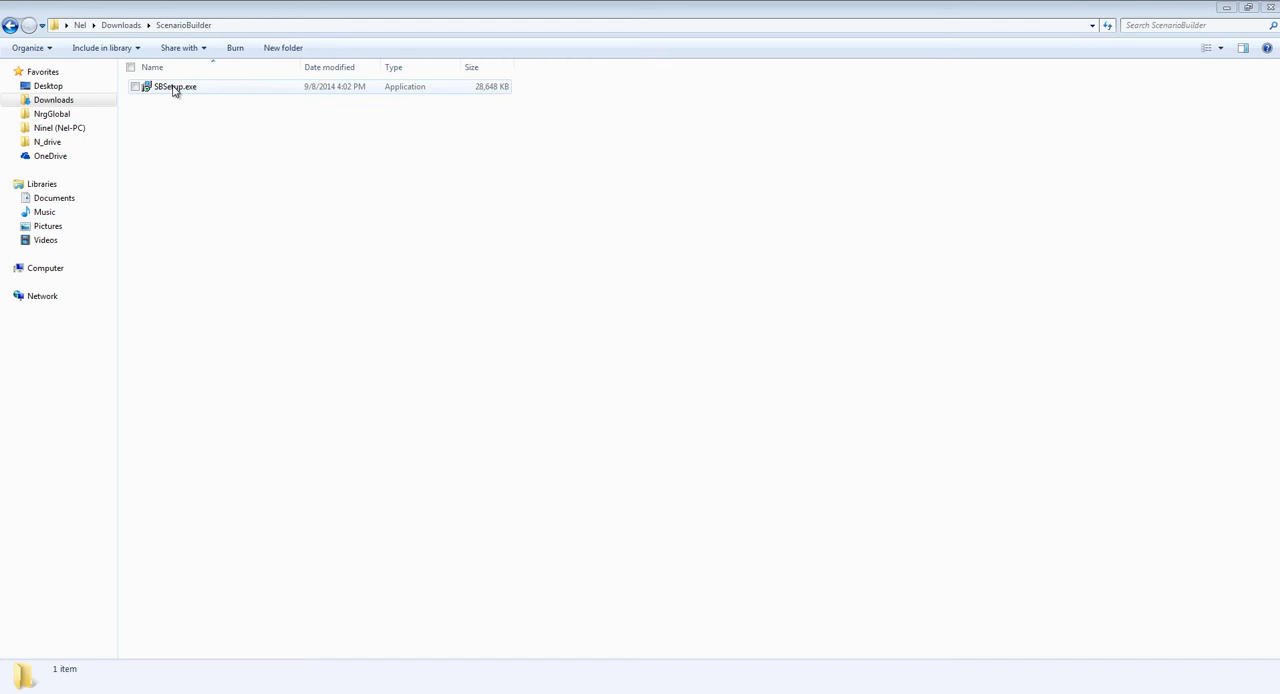
pyautogui.click(176, 86)
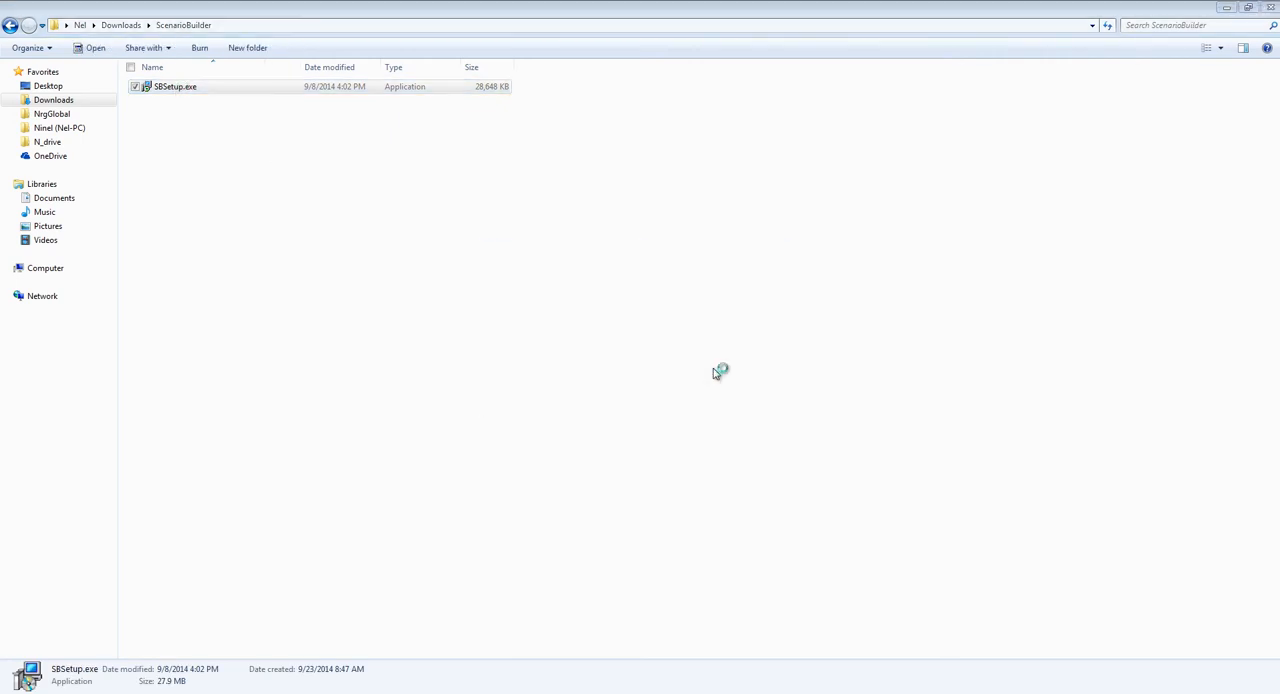
pyautogui.doubleClick(176, 86)
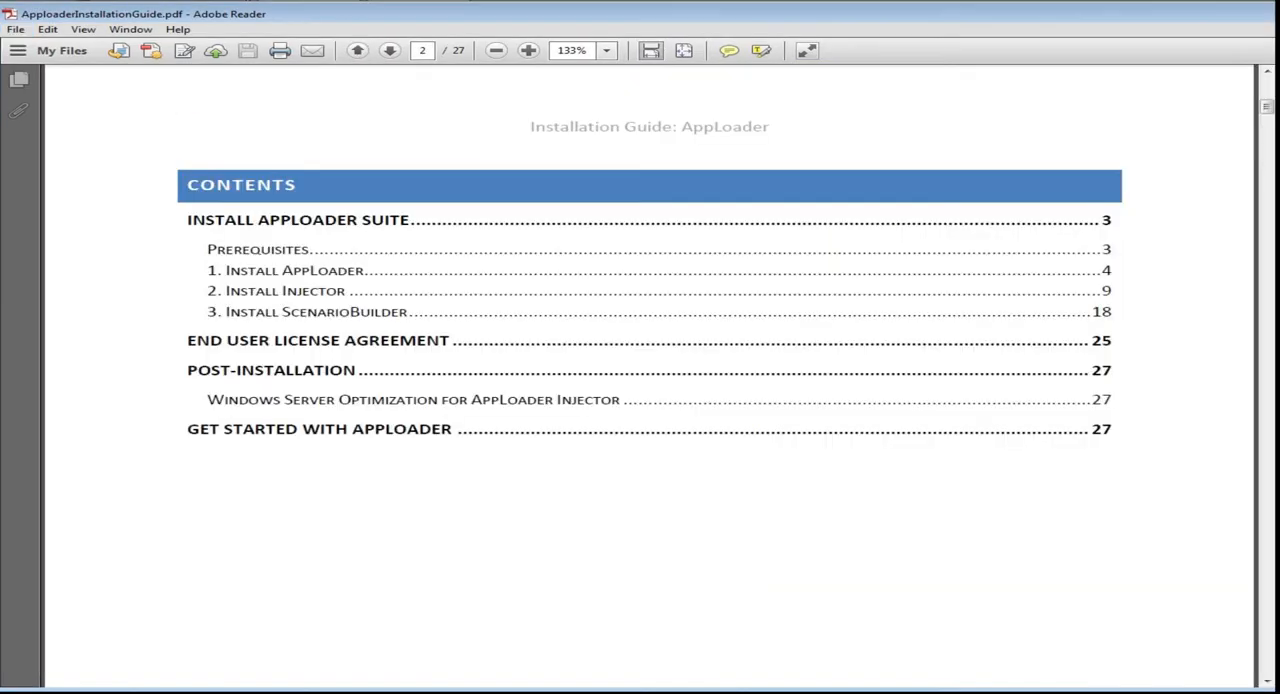
# Show the Contents page of AppLoaderInstallationGuide.pdf in Adobe Reader.
pyautogui.click(1100, 428)
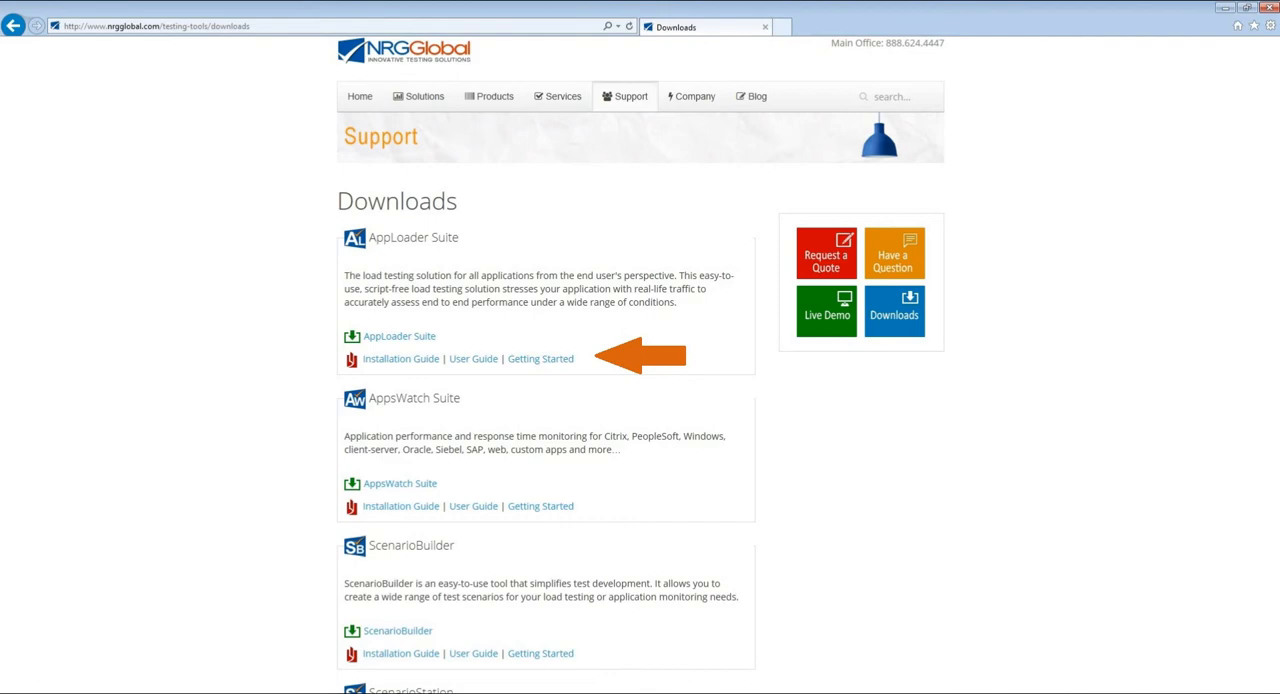
# Show the AppLoader Suite's Installation Guide, User Guide and Getting Started links on Support > Downloads.
pyautogui.click(400, 336)
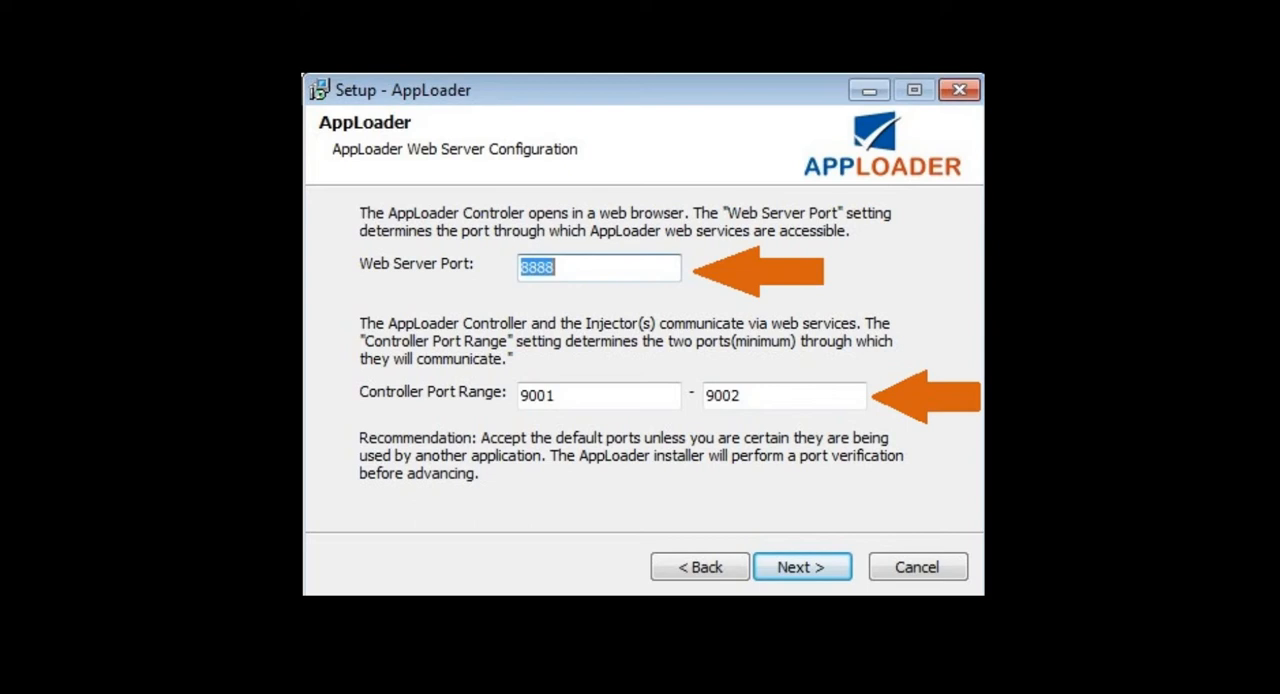
# Accept web server port 8888 and controller ports 9001–9002 and continue the setup.
pyautogui.click(800, 566)
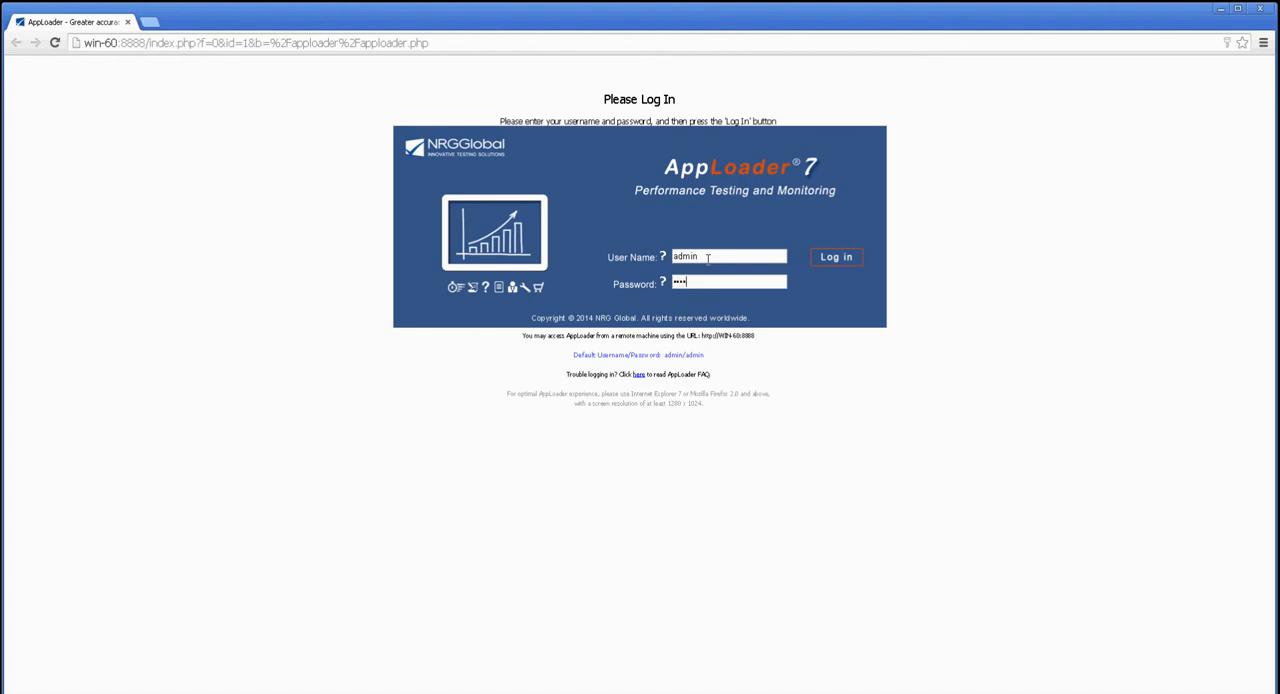
# Log into the controller, select the WIN-60 injector and bring up its Define rUsers form.
pyautogui.click(836, 256)
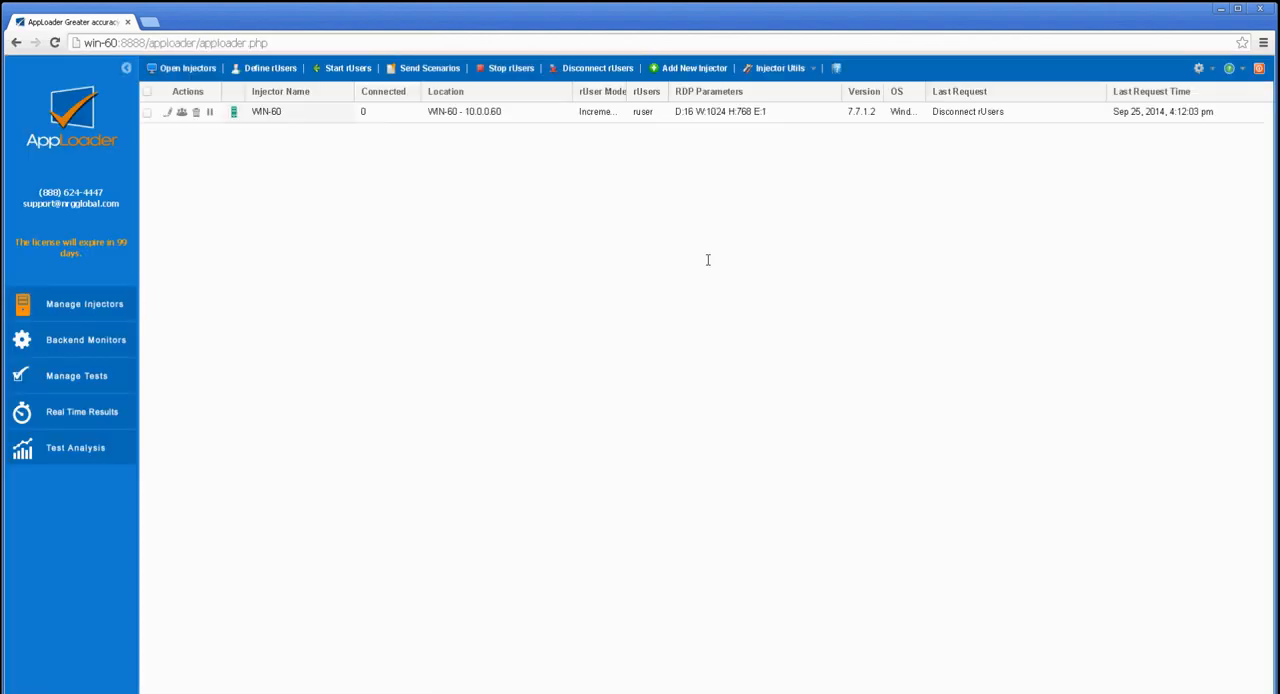
pyautogui.click(300, 112)
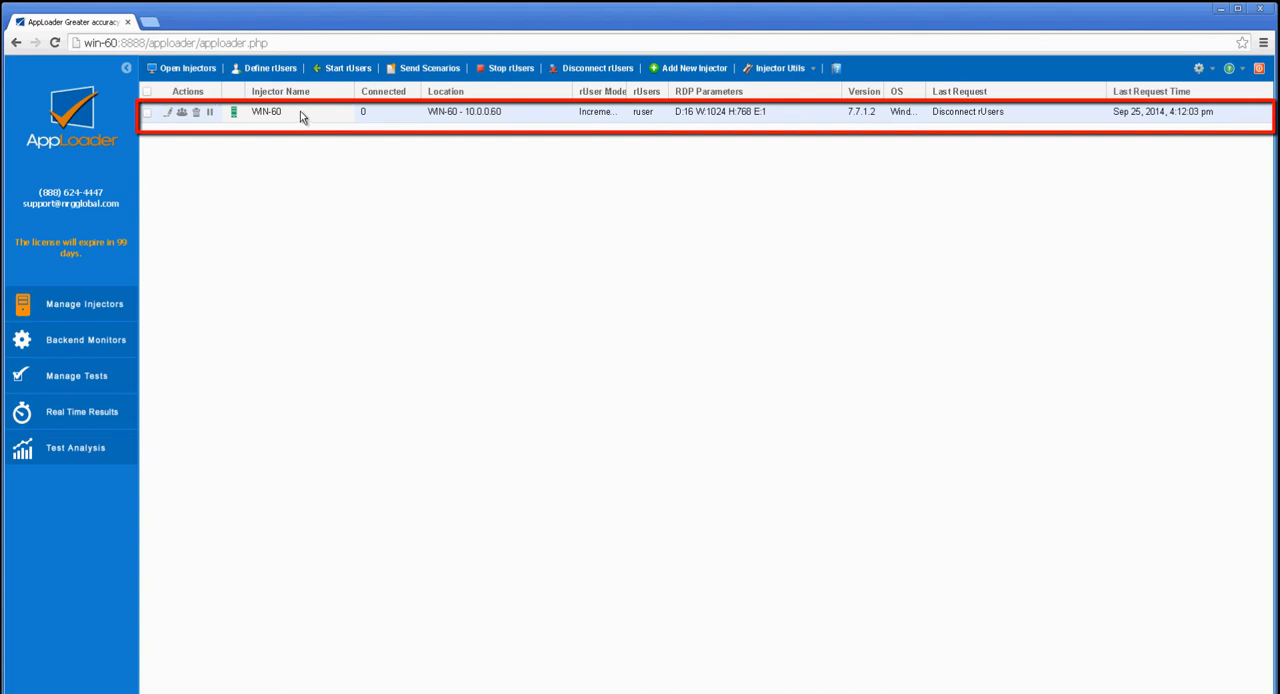
pyautogui.moveTo(284, 138)
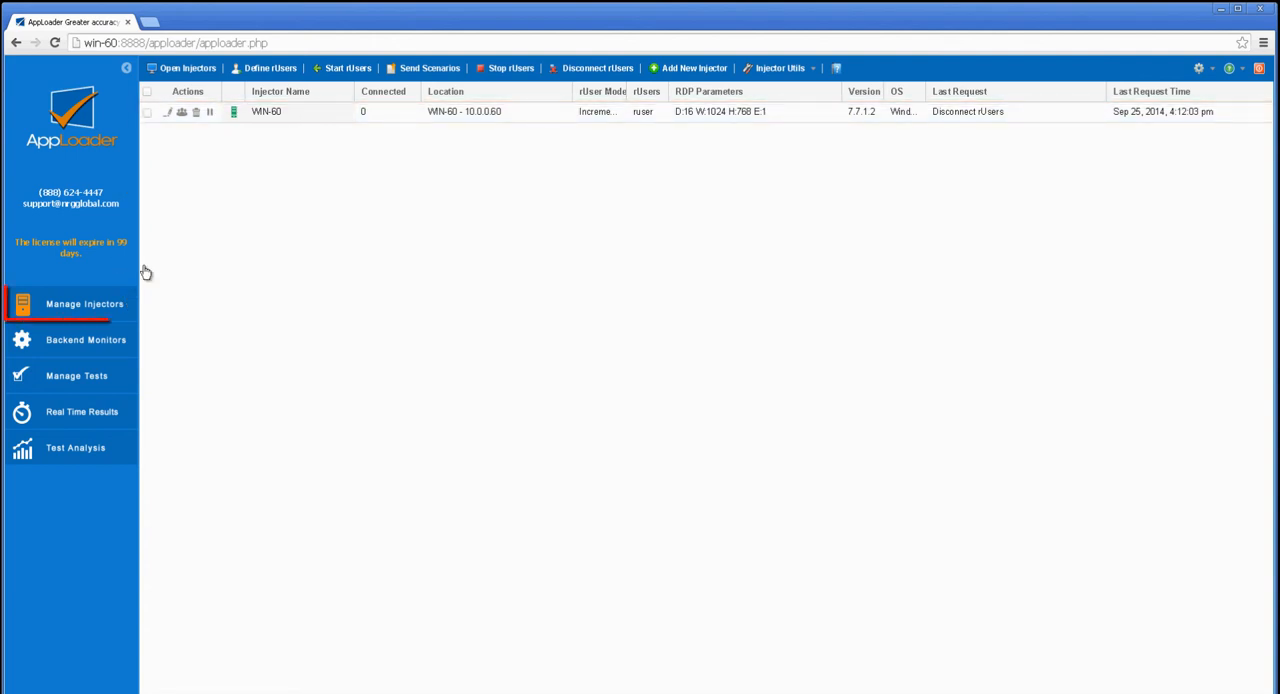
pyautogui.click(148, 92)
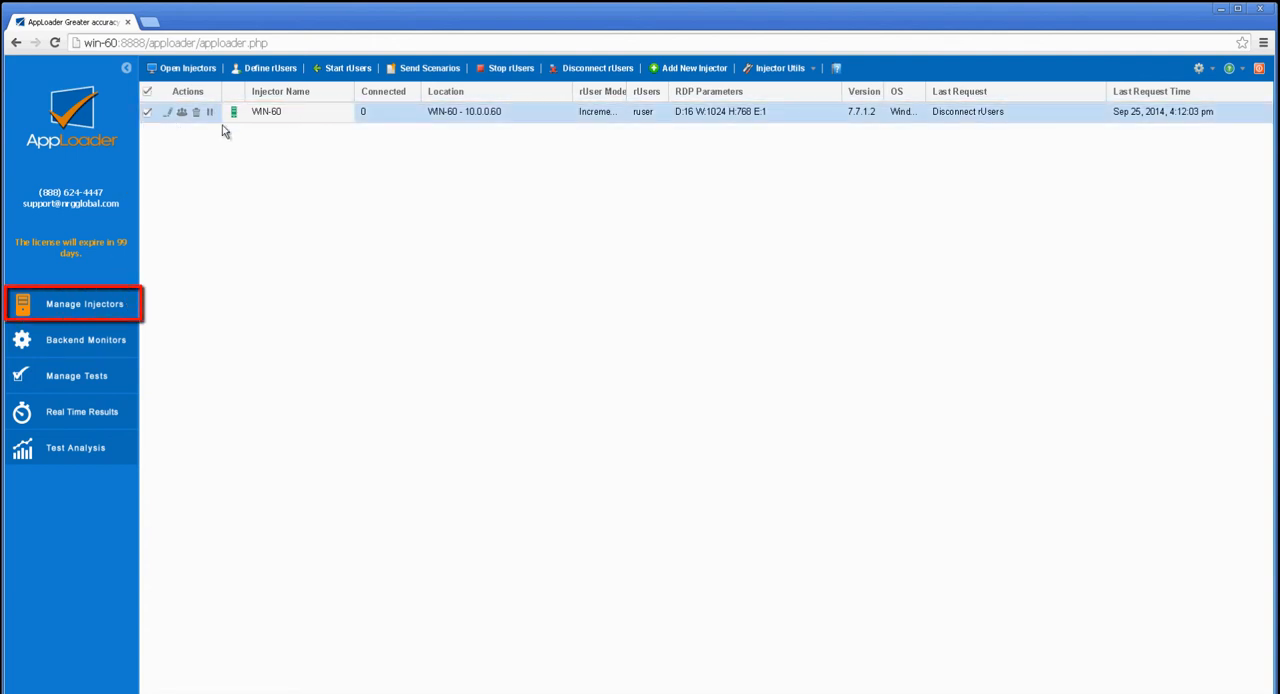
pyautogui.click(264, 68)
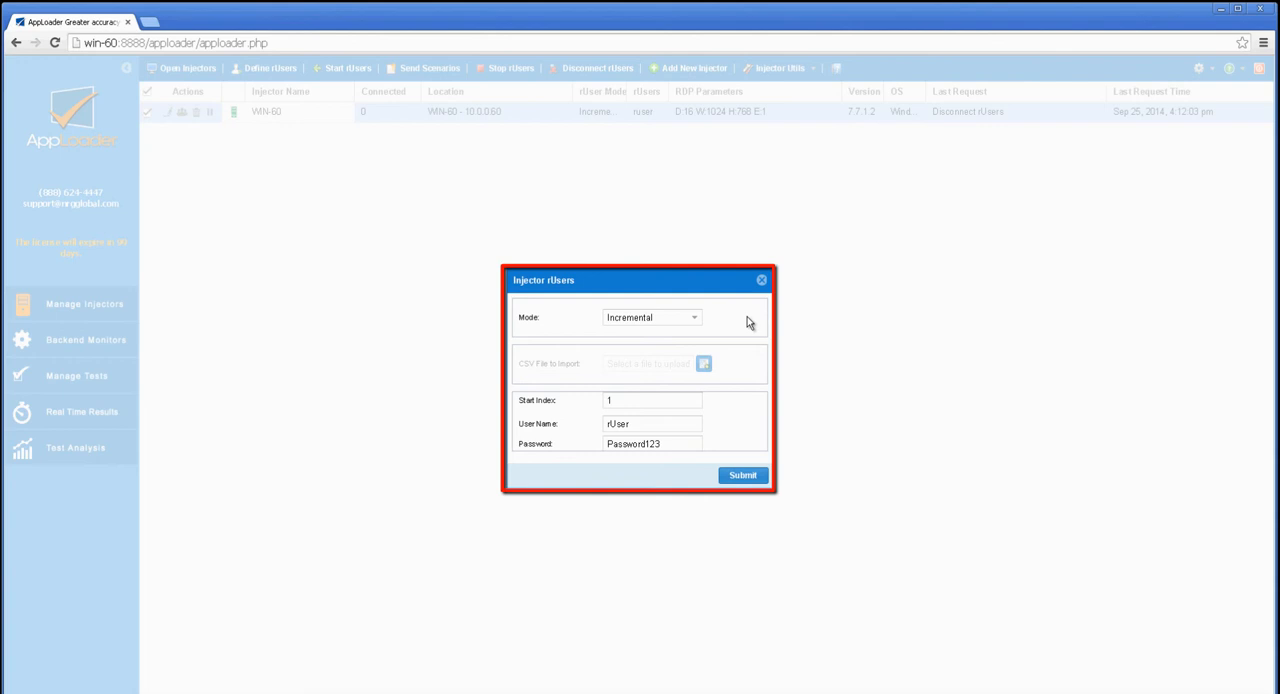
pyautogui.moveTo(708, 322)
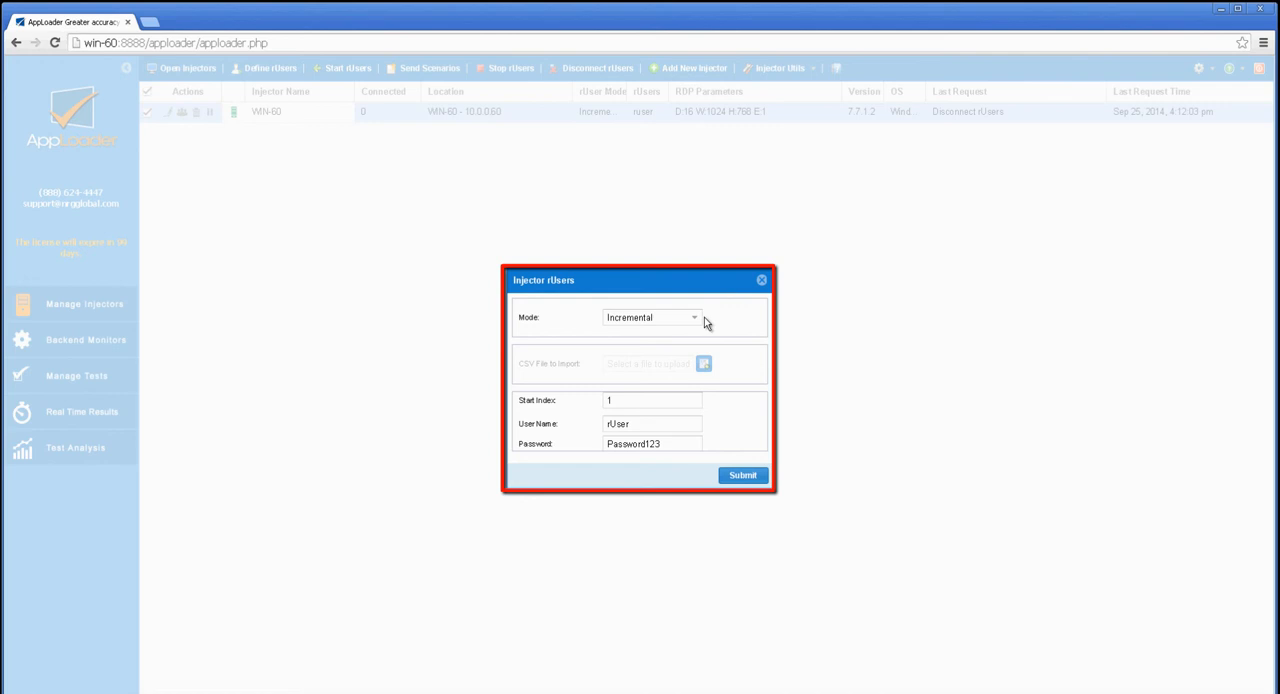
# Submit an Incremental rUser definition with Start Index 1 and User Name rUser.
pyautogui.click(652, 316)
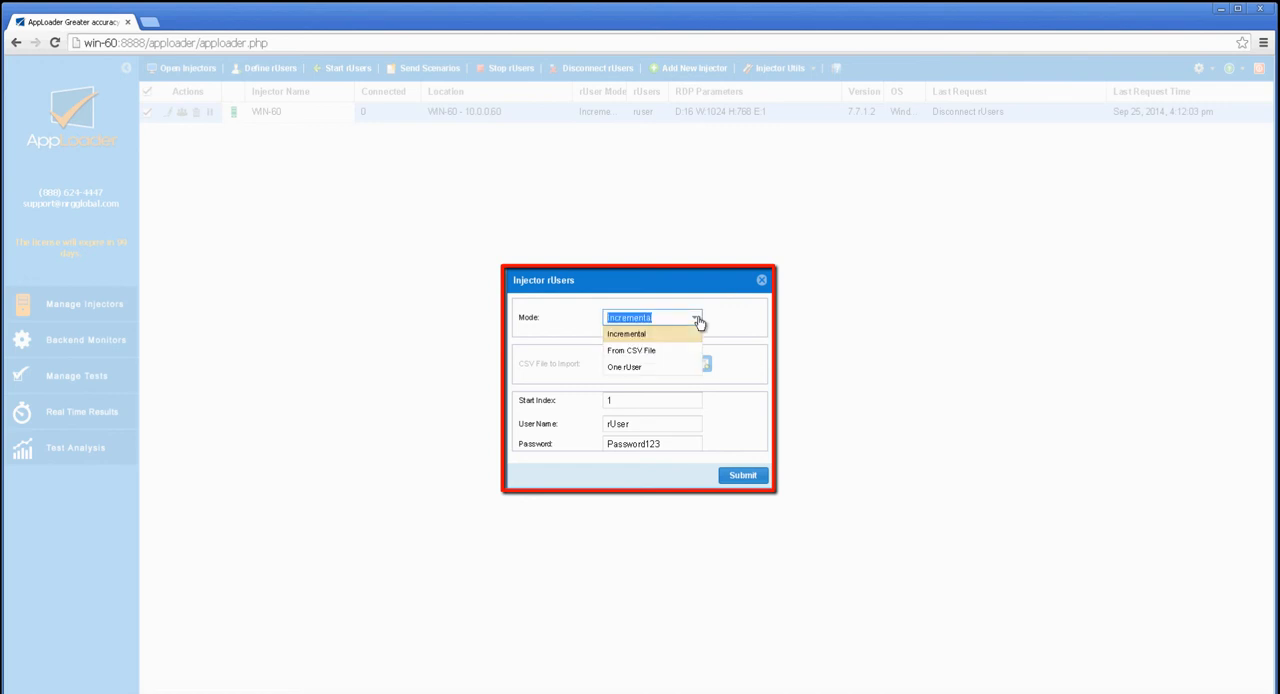
pyautogui.click(626, 332)
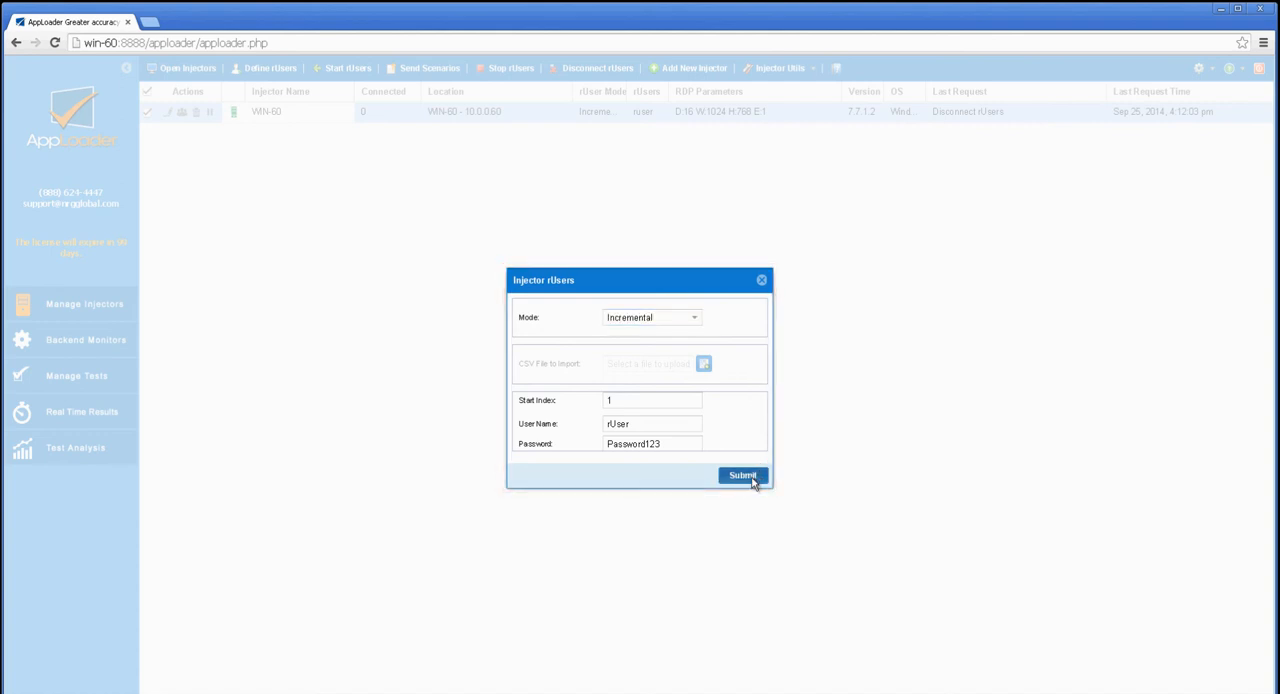
pyautogui.click(742, 476)
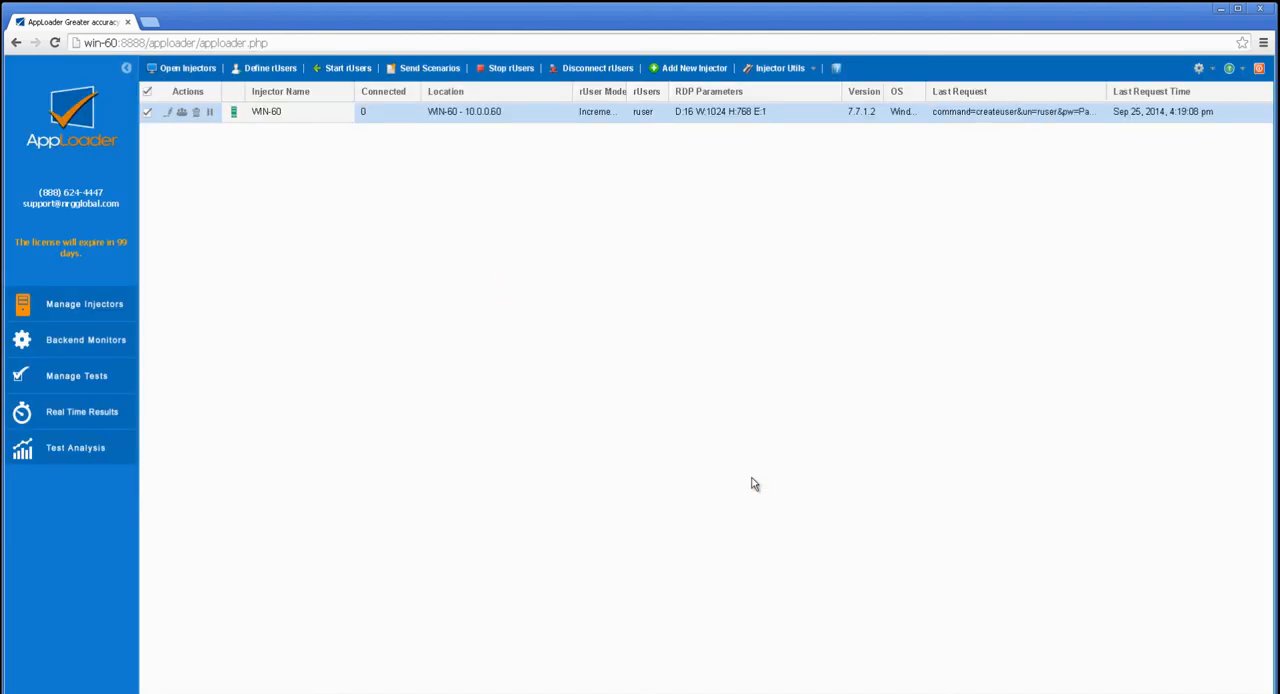
# Start 15 rUsers on the WIN-60 injector via Start rUsers and submit the request.
pyautogui.click(346, 68)
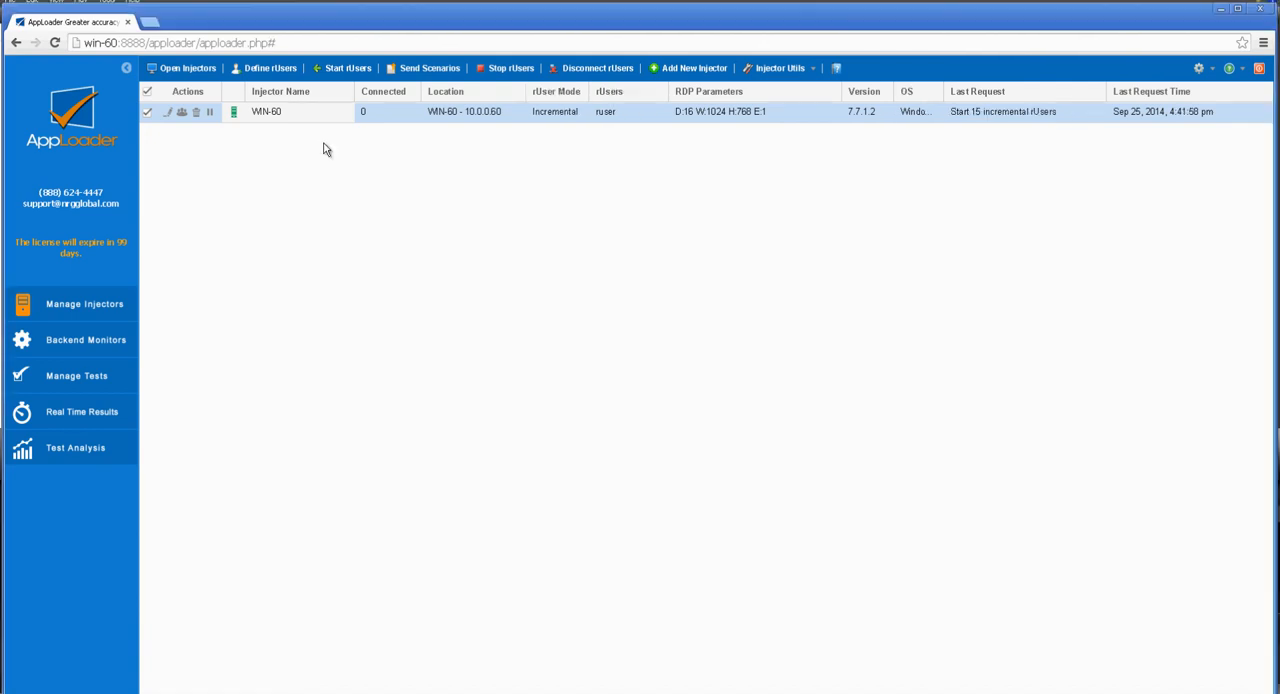
pyautogui.click(348, 68)
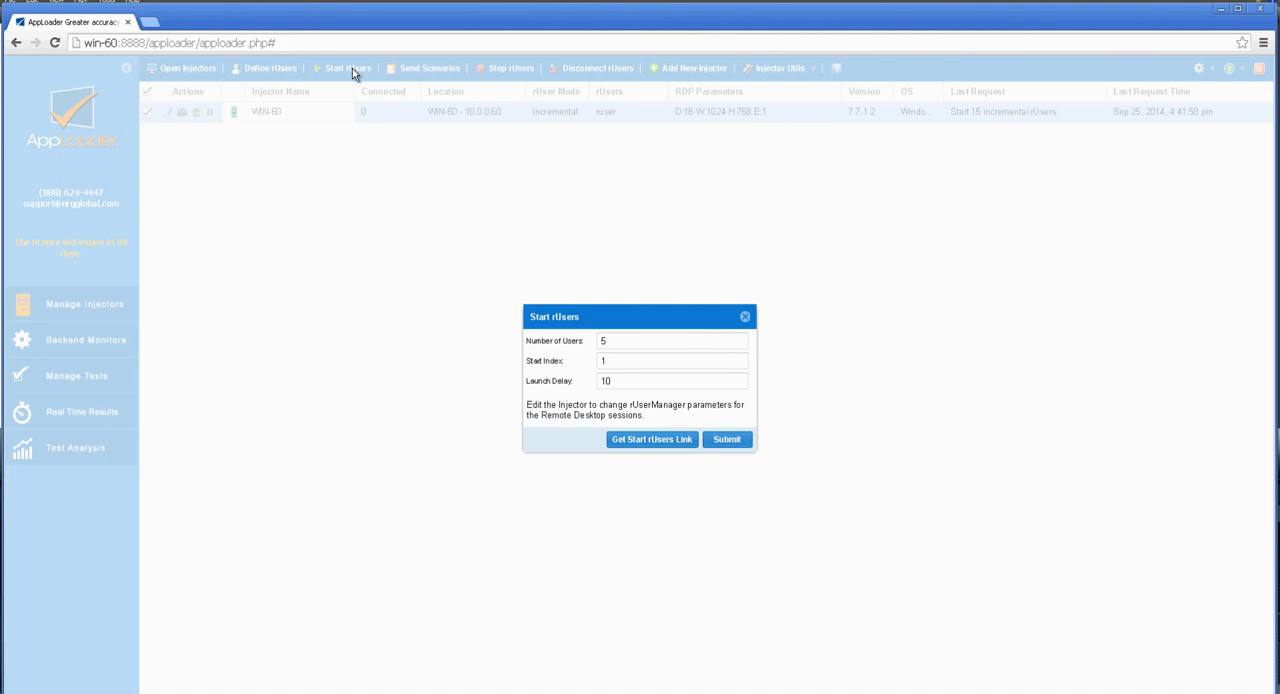
pyautogui.click(672, 340)
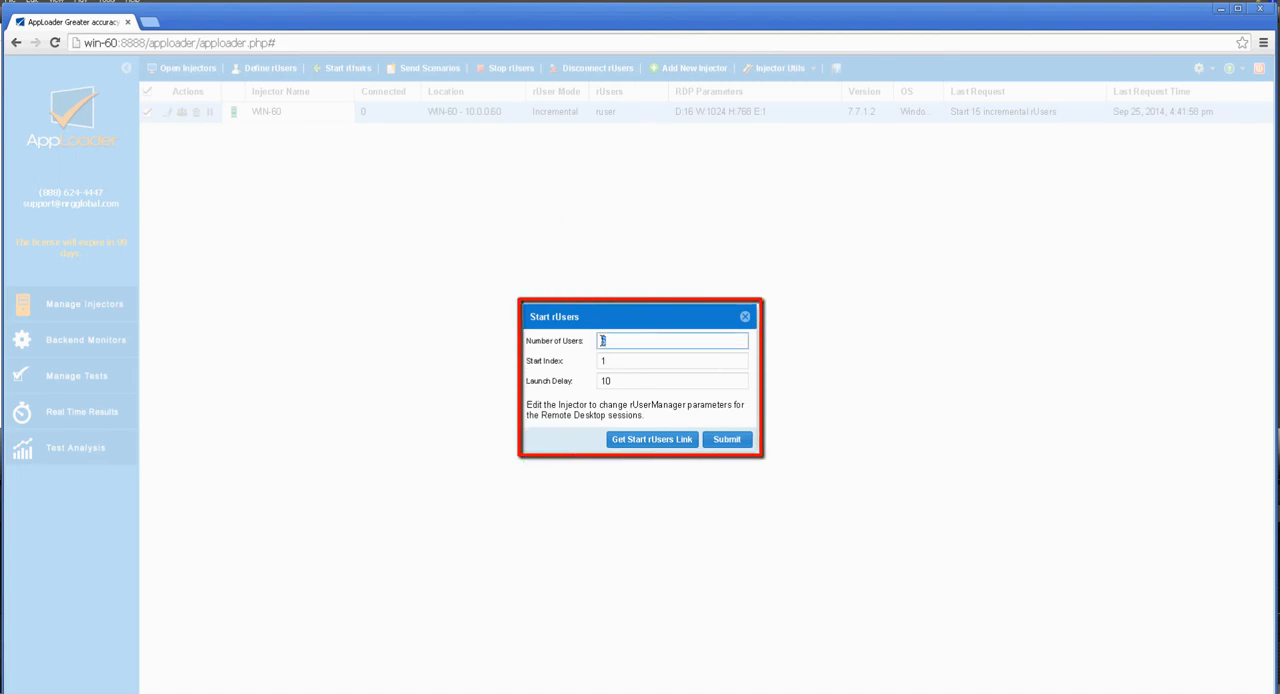
pyautogui.write('15')
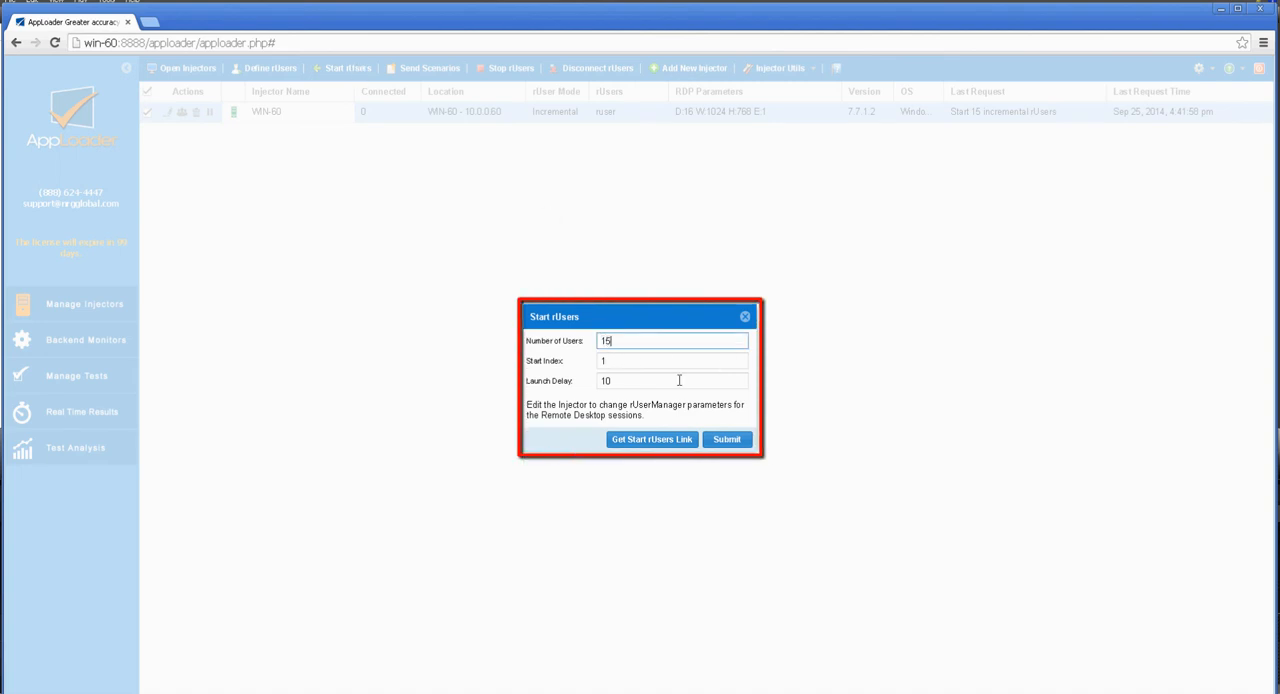
pyautogui.click(728, 440)
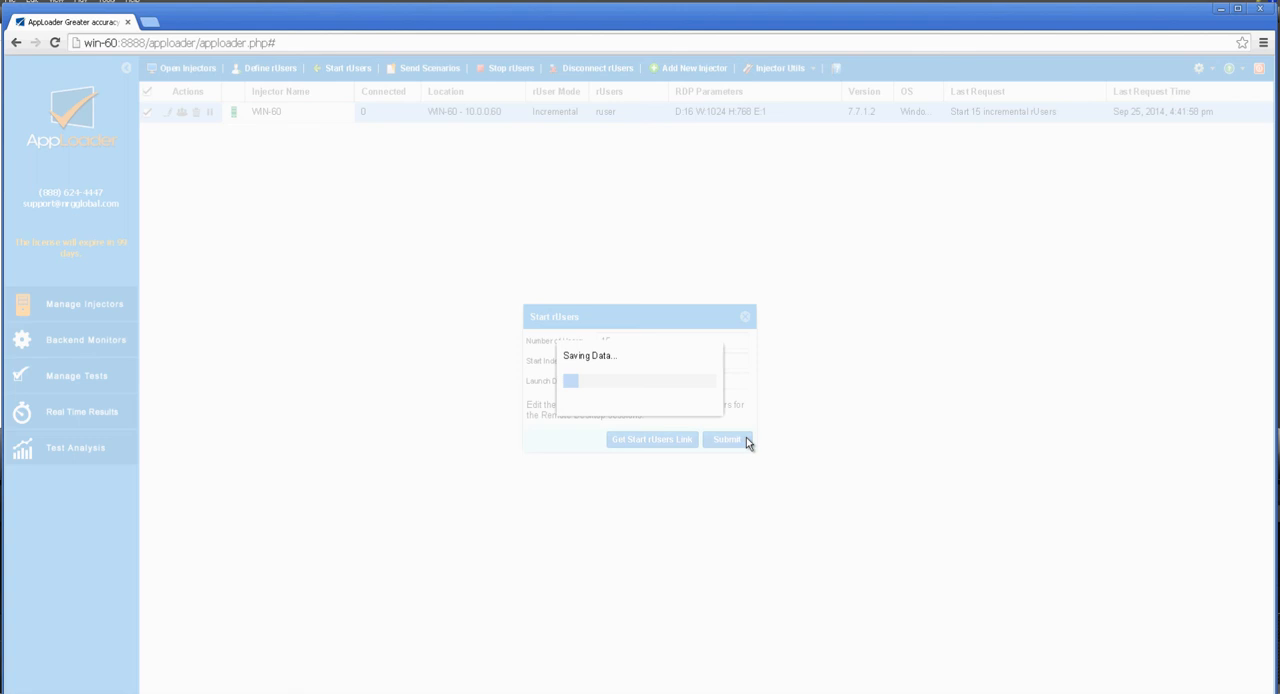
pyautogui.click(726, 440)
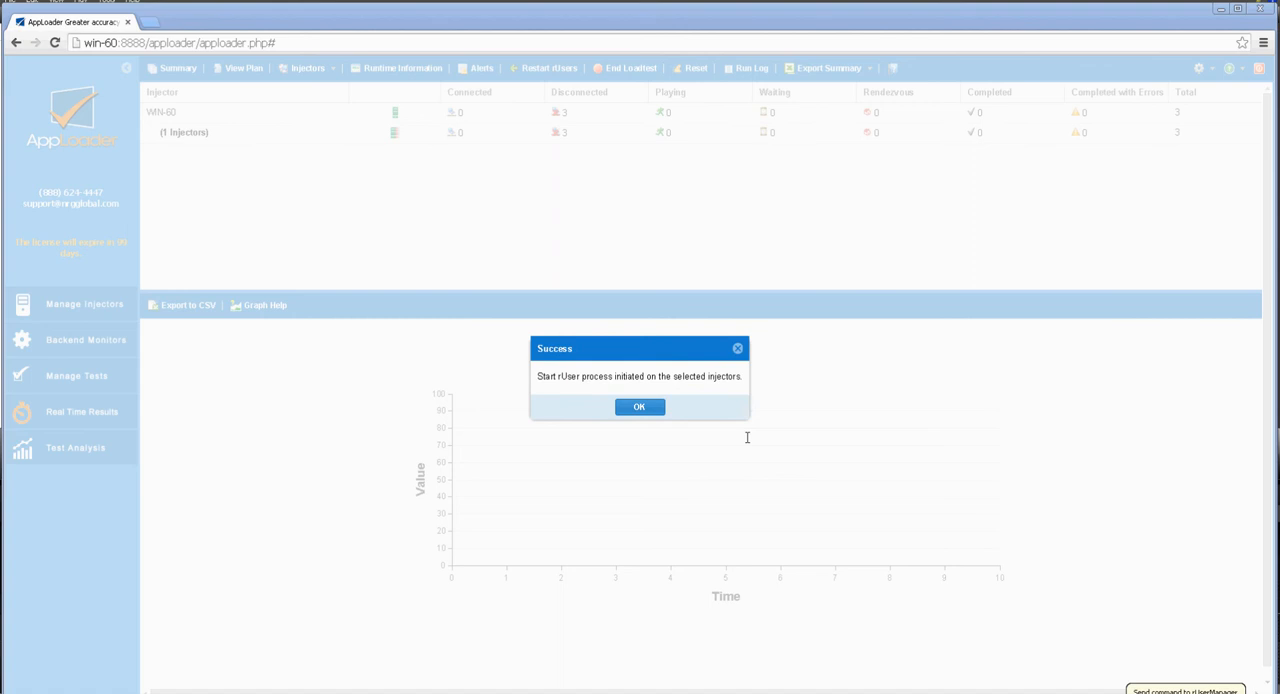
# Dismiss the success message and list the 15 connected rUsers in Real Time Results.
pyautogui.click(640, 406)
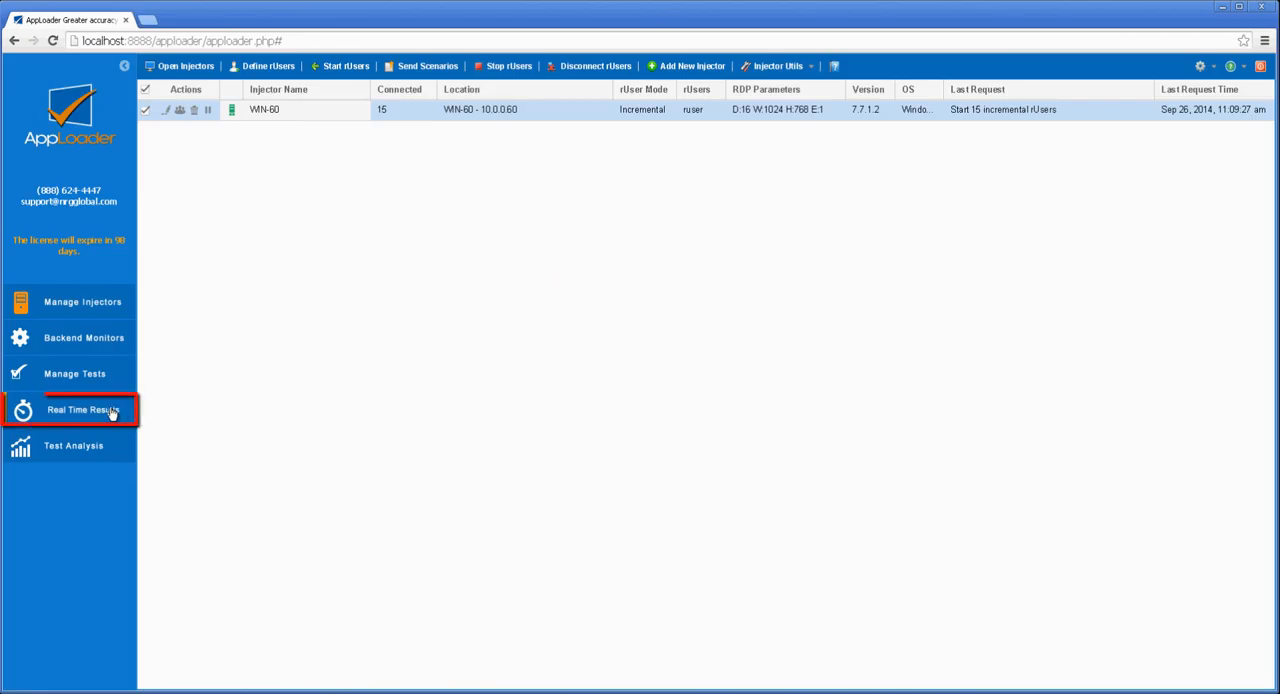
pyautogui.click(82, 408)
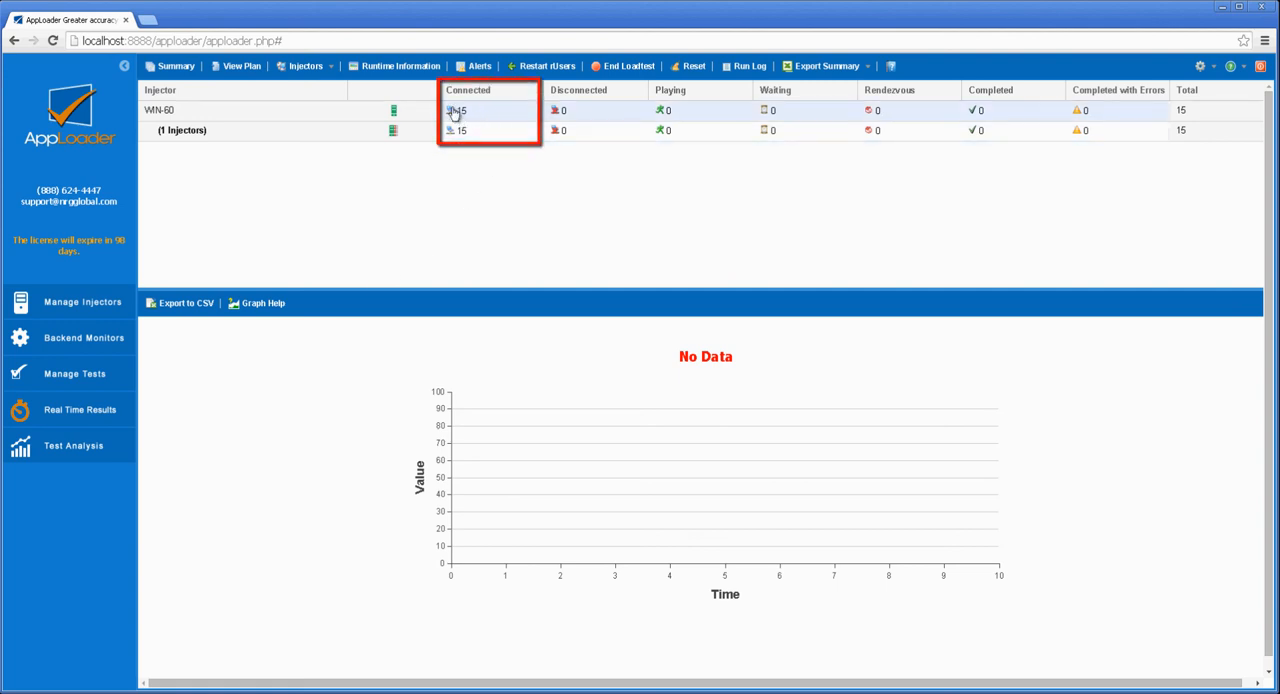
pyautogui.click(456, 110)
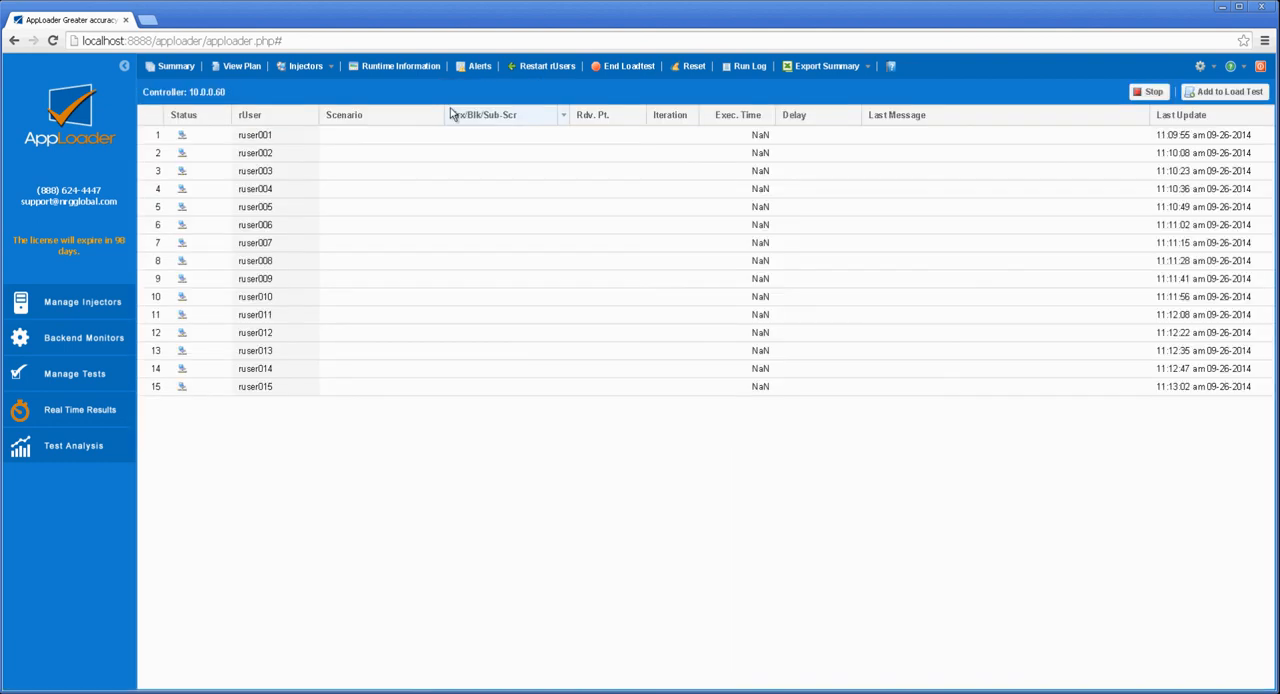
pyautogui.moveTo(358, 260)
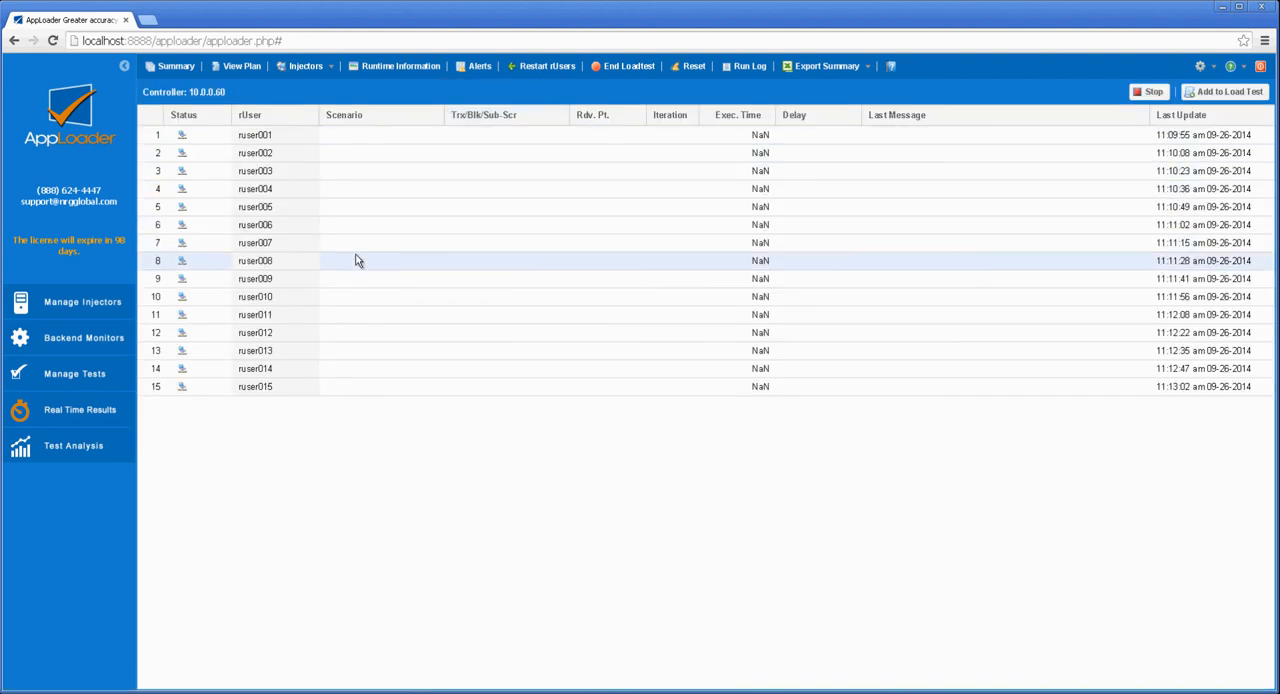